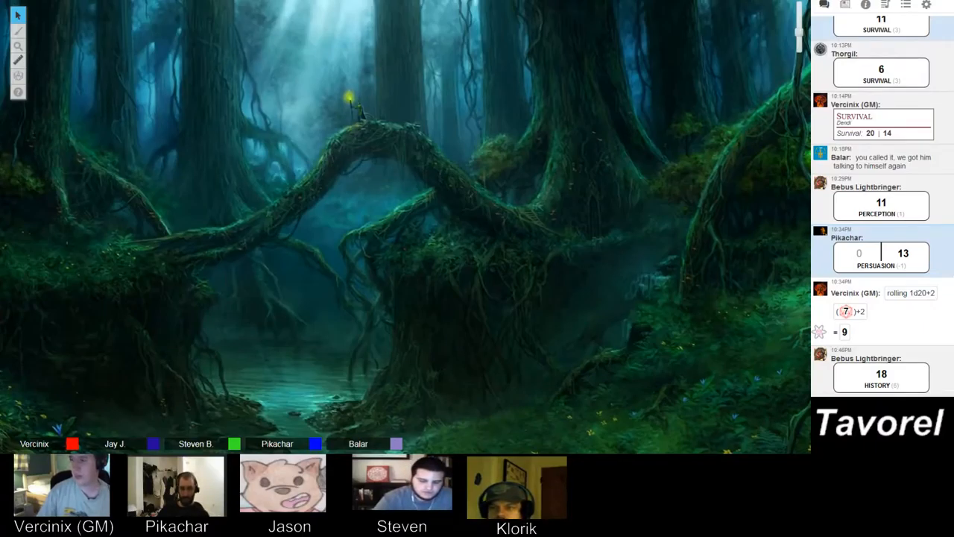
pyautogui.scroll(-3)
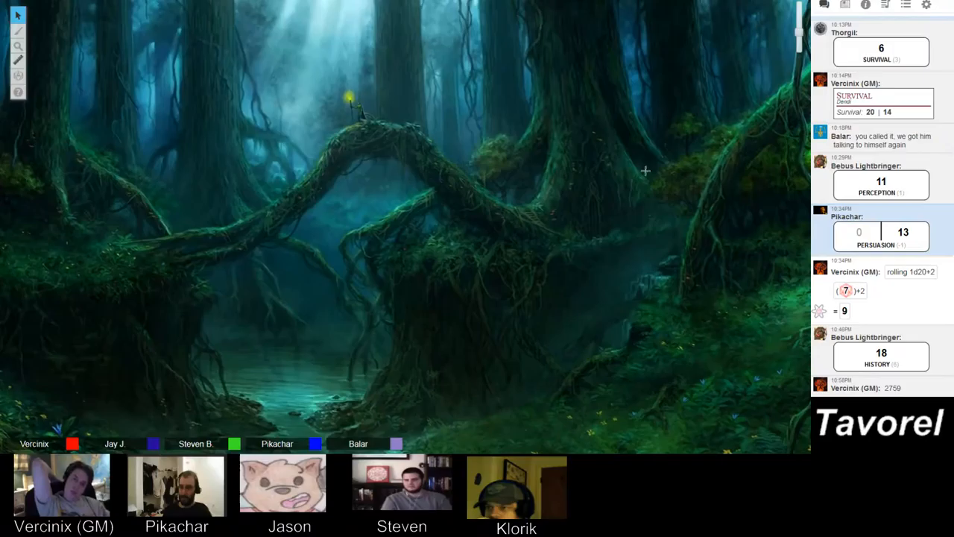
pyautogui.moveTo(671, 162)
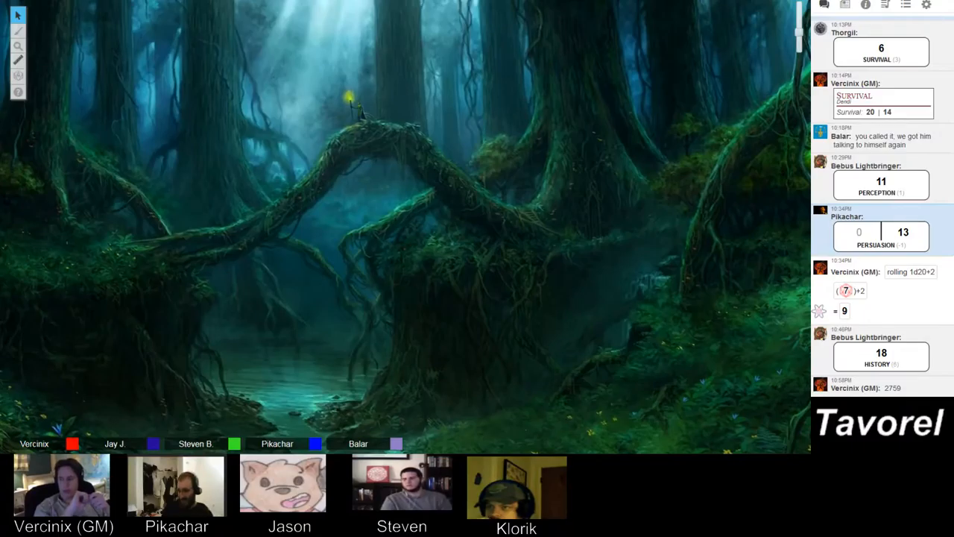
pyautogui.scroll(-3)
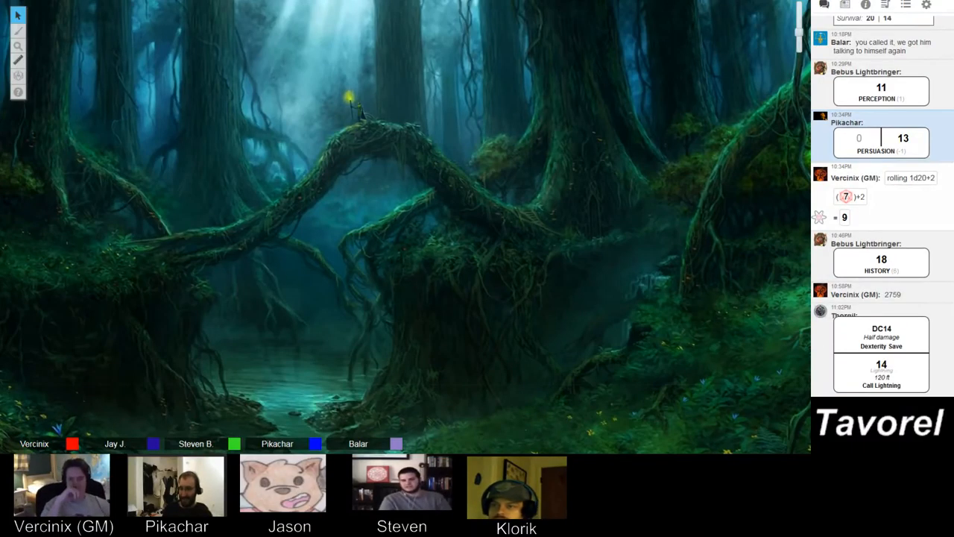